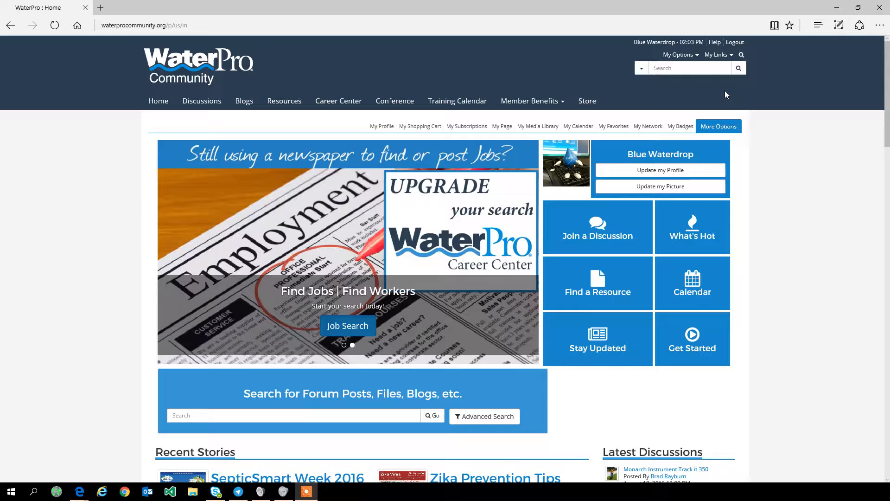
Check My Links holds only Edit Links and Add this page, then go to the Training Calendar.
{"action": "left_click", "coordinate": [717, 55]}
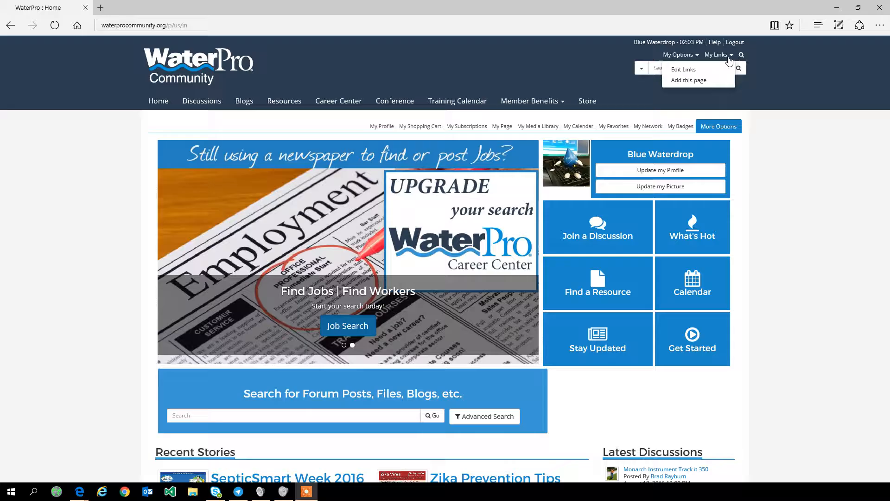
{"action": "left_click", "coordinate": [457, 100]}
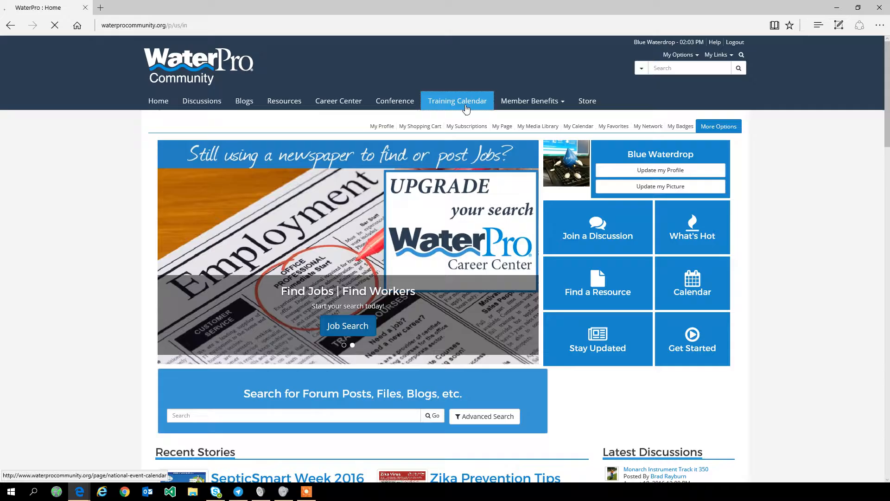
Add the calendar page to My Links, deleting the WaterPro prefix from its name.
{"action": "left_click", "coordinate": [457, 100]}
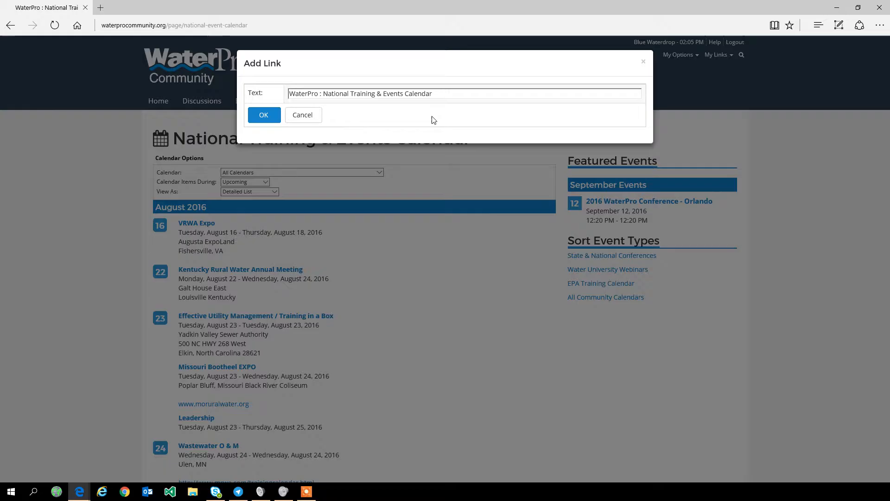
{"action": "double_click", "coordinate": [305, 93]}
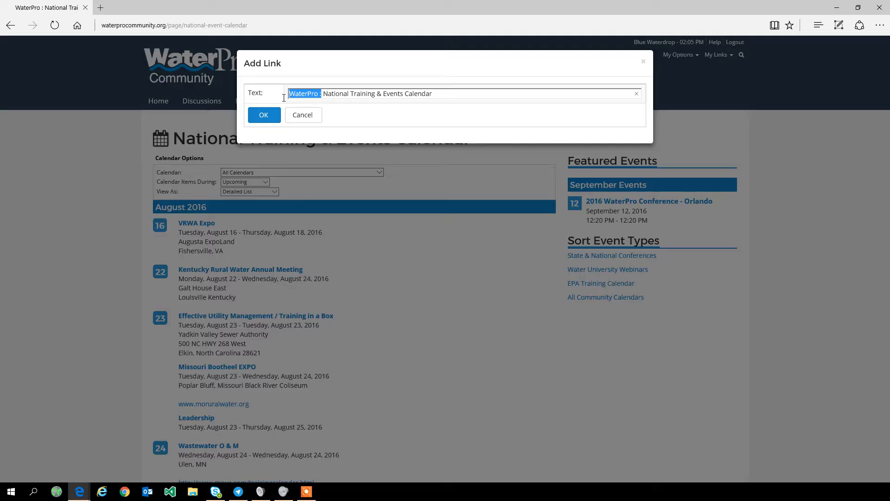
{"action": "key", "text": "Delete"}
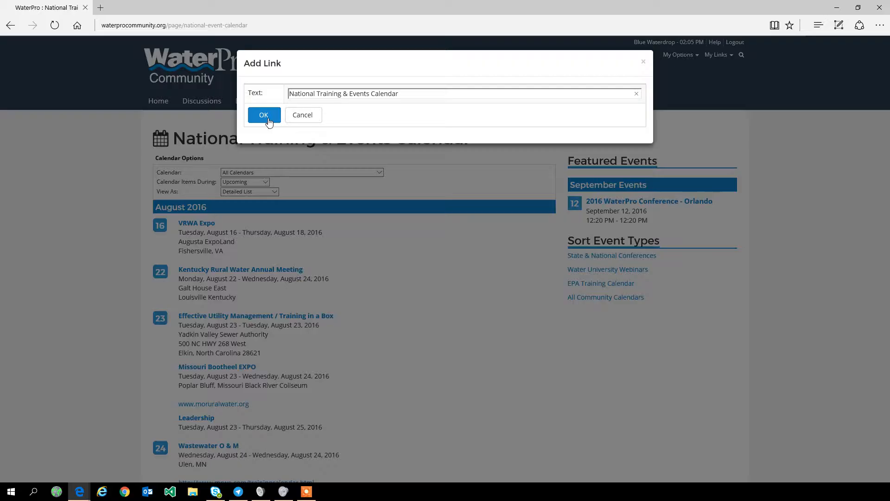
{"action": "left_click", "coordinate": [263, 115]}
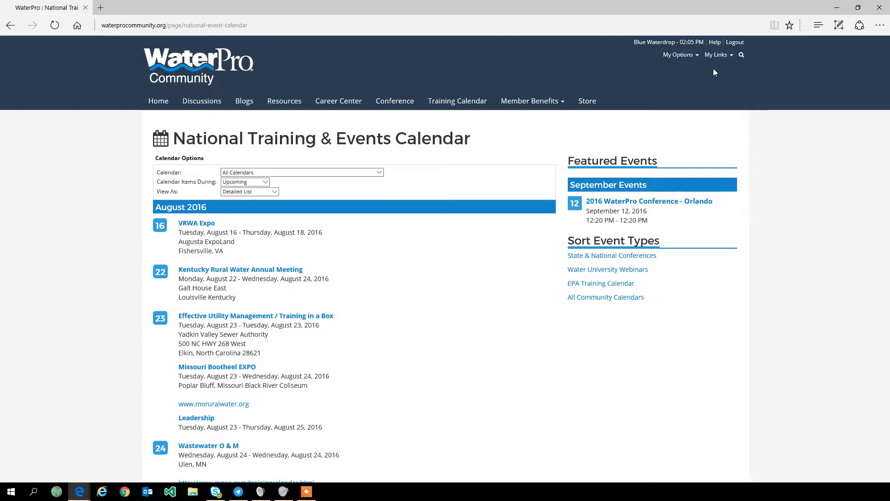
Leave the Monarch Instrument Track it 350 post for the Blogs page via the top navigation.
{"action": "left_click", "coordinate": [244, 101]}
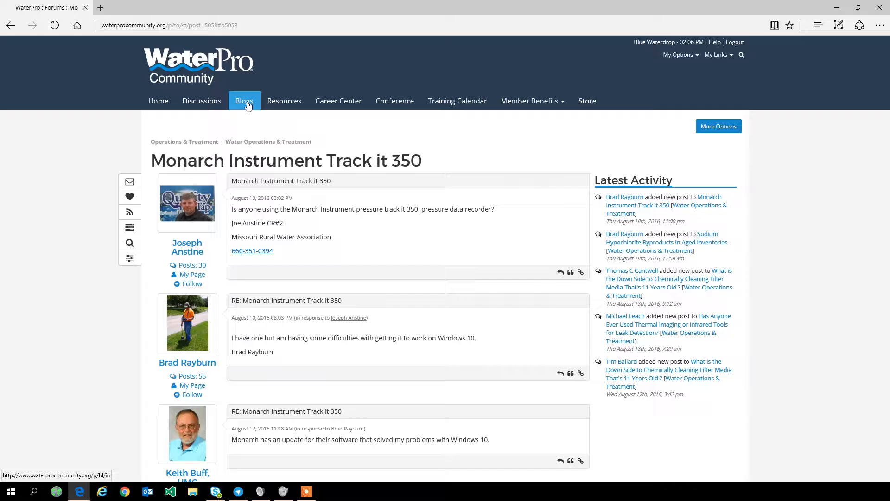
{"action": "left_click", "coordinate": [244, 100]}
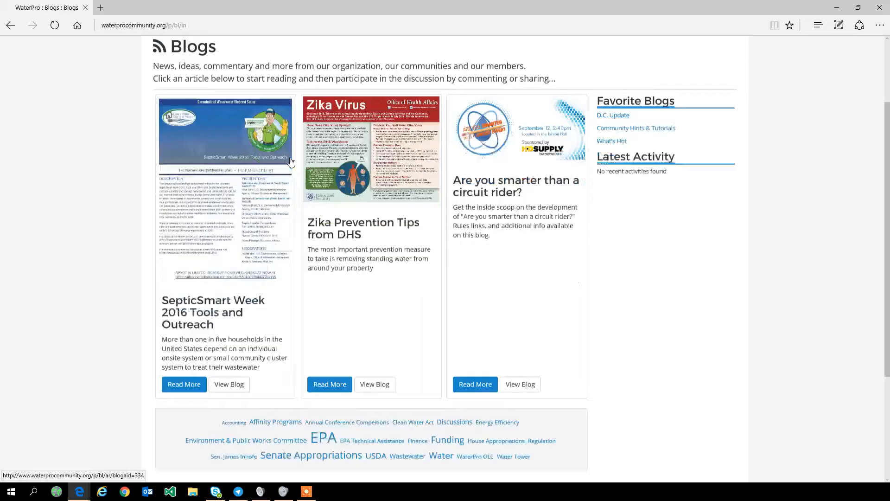
Reach the tag cloud on the Blogs page and open the articles tagged EPA.
{"action": "scroll", "scroll_direction": "down", "scroll_amount": 3}
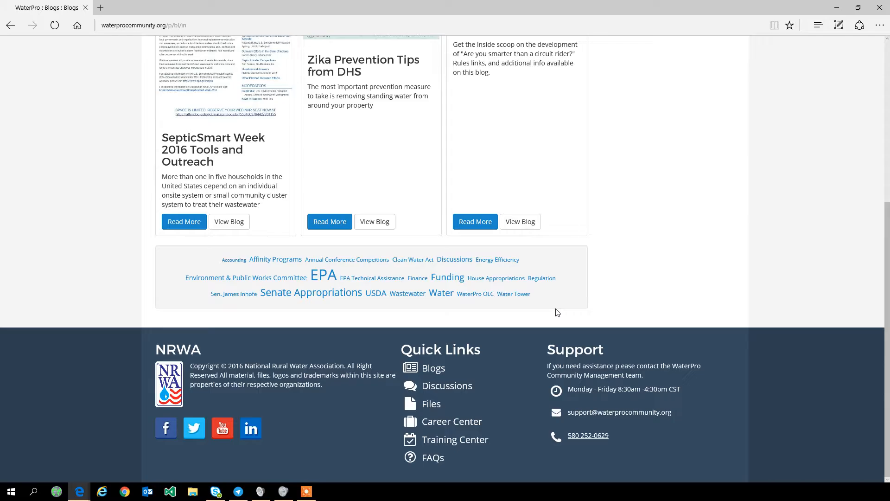
{"action": "mouse_move", "coordinate": [323, 274]}
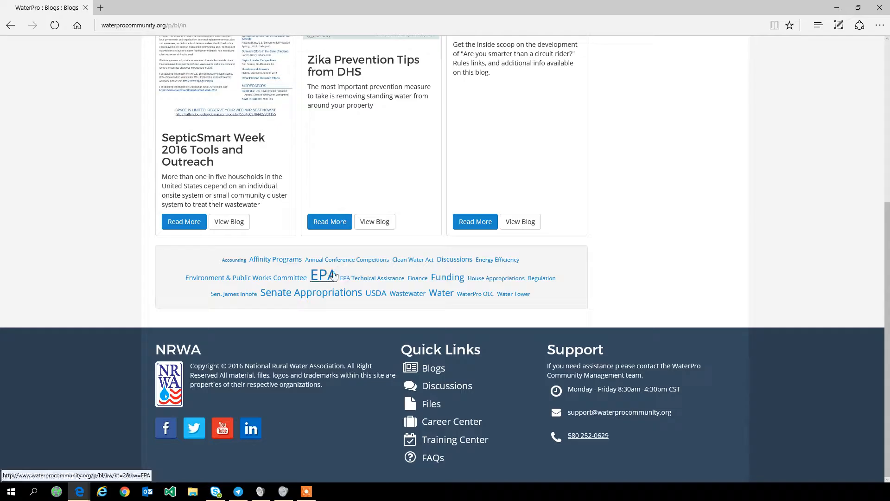
{"action": "left_click", "coordinate": [322, 276]}
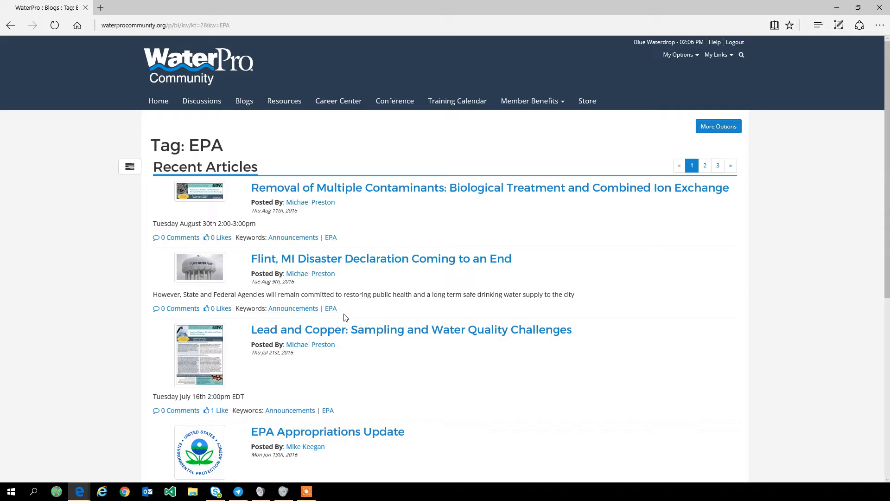
{"action": "mouse_move", "coordinate": [471, 297]}
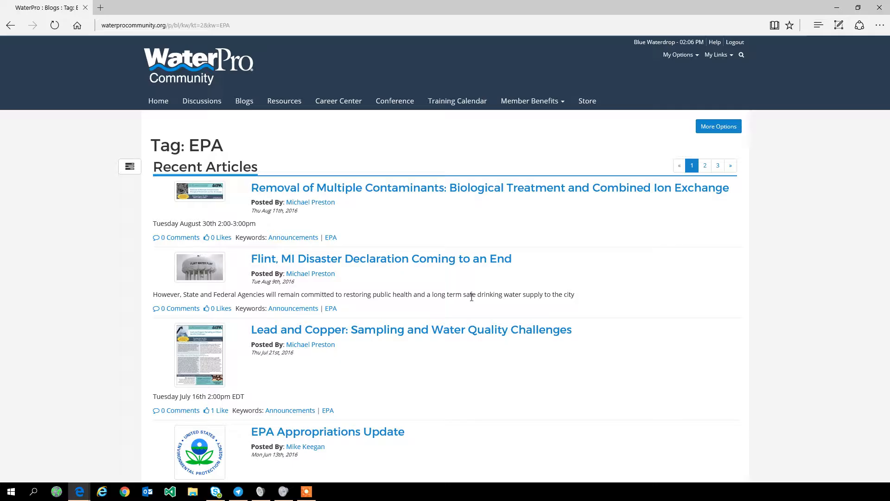
{"action": "mouse_move", "coordinate": [517, 155]}
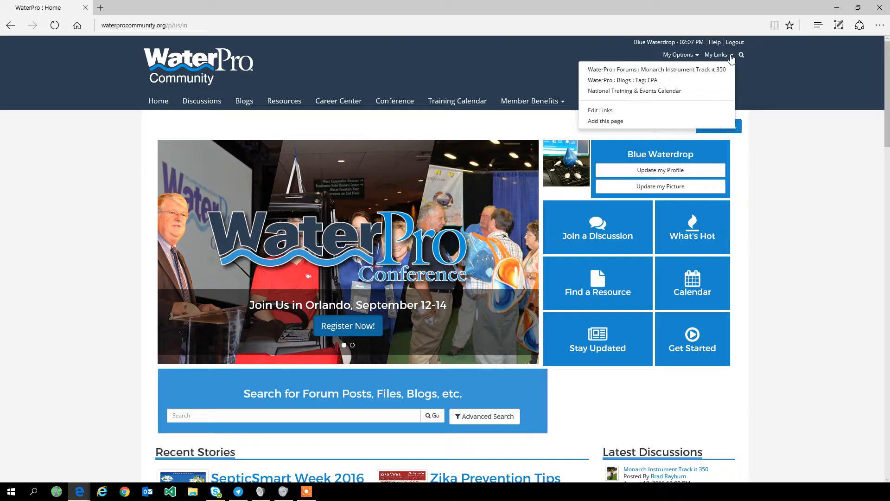
{"action": "mouse_move", "coordinate": [729, 58]}
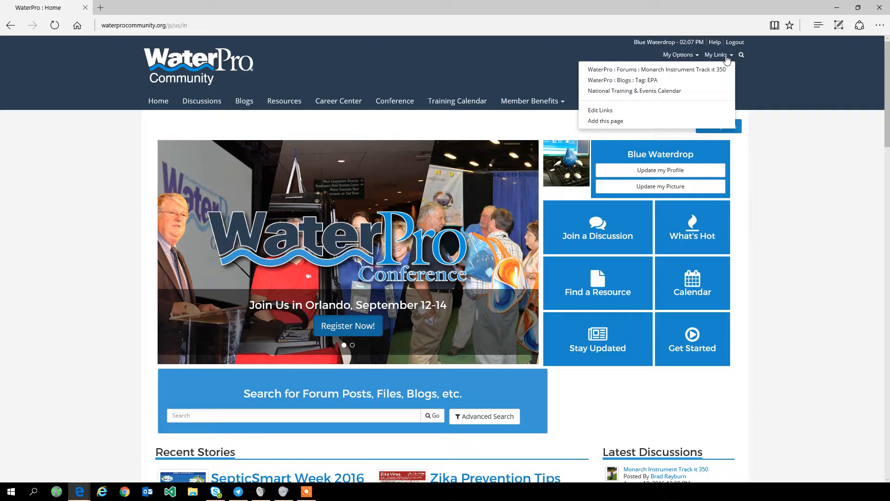
Choose Edit Links from My Links to list the forum post, EPA tag and calendar entries.
{"action": "left_click", "coordinate": [601, 111]}
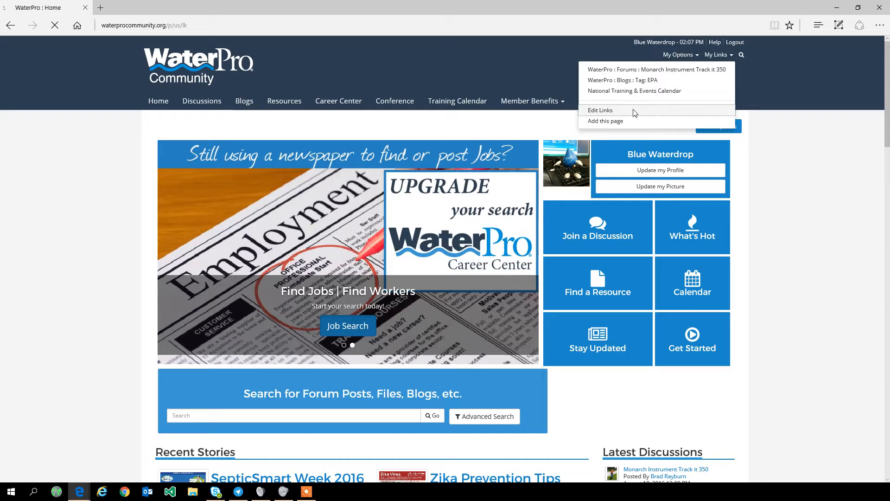
{"action": "left_click", "coordinate": [601, 111]}
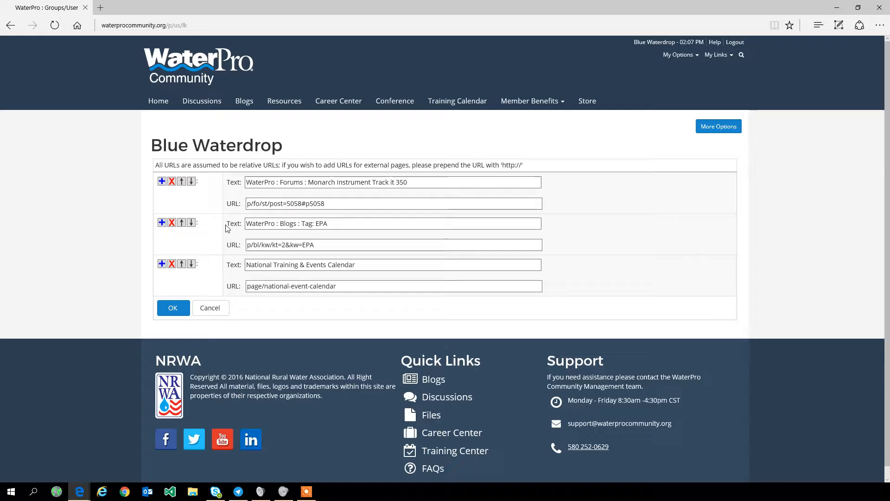
Rename the EPA tag link to 'EPA Articles', strip the forum prefix from the Monarch entry, and save.
{"action": "left_click", "coordinate": [346, 223]}
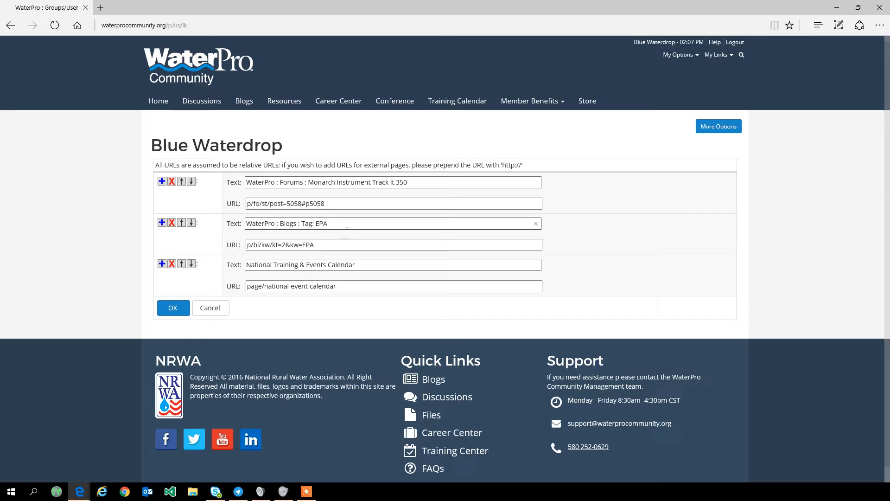
{"action": "left_click", "coordinate": [328, 224]}
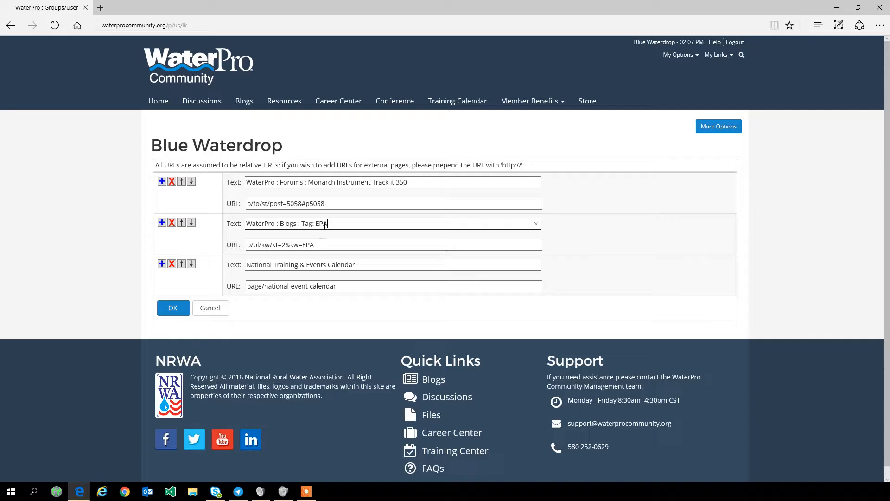
{"action": "type", "text": "EPA"}
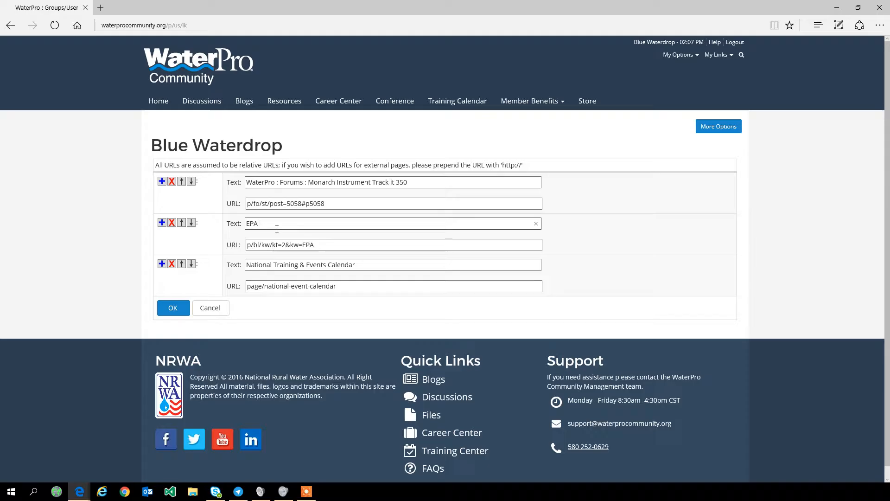
{"action": "type", "text": "Articles"}
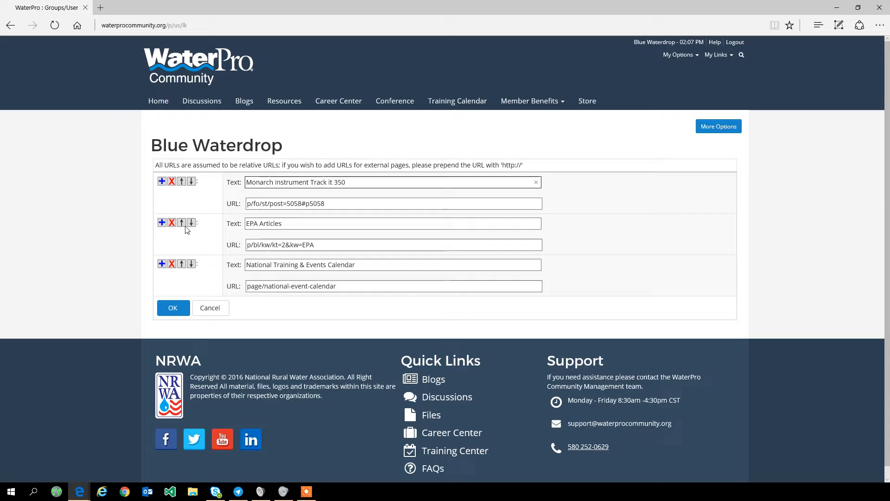
{"action": "left_click", "coordinate": [173, 307]}
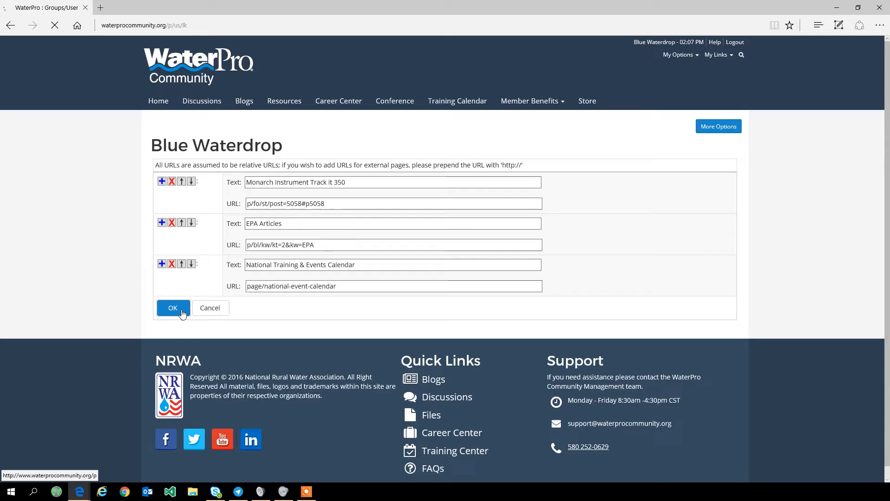
{"action": "type", "text": "lkjaldfj"}
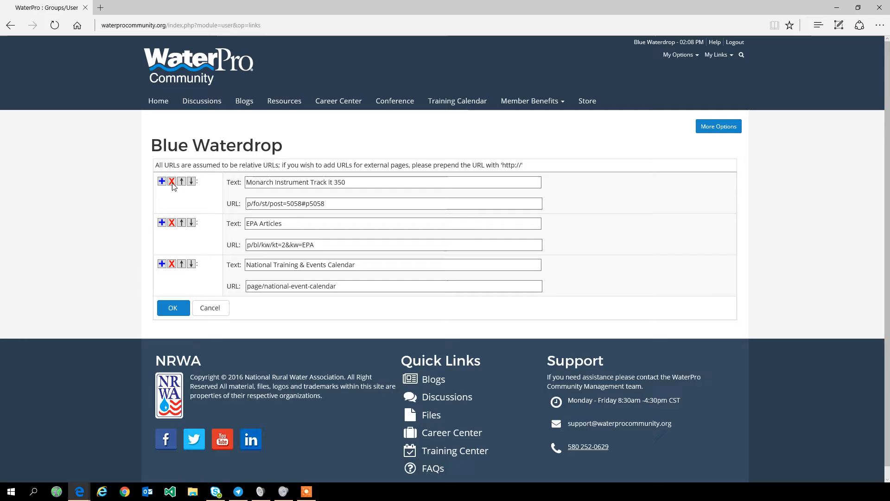
Delete the Monarch Instrument link, save, and confirm My Links shows EPA Articles and the calendar.
{"action": "left_click", "coordinate": [171, 181]}
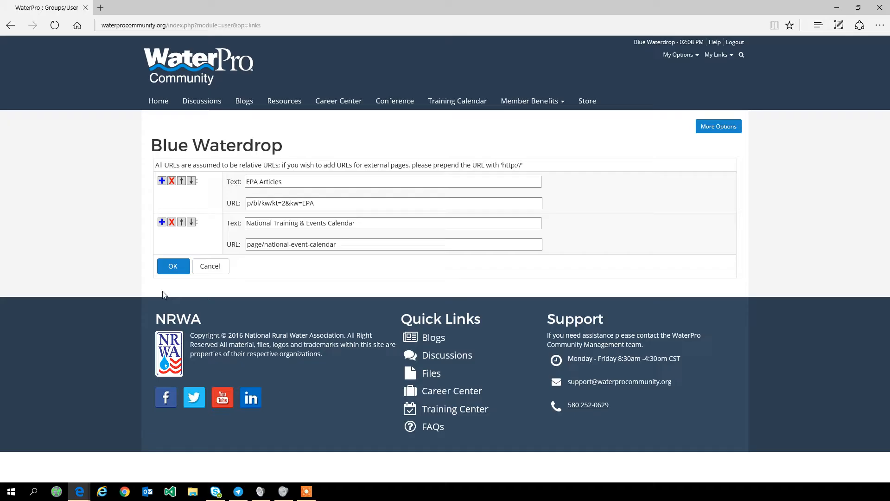
{"action": "left_click", "coordinate": [717, 55]}
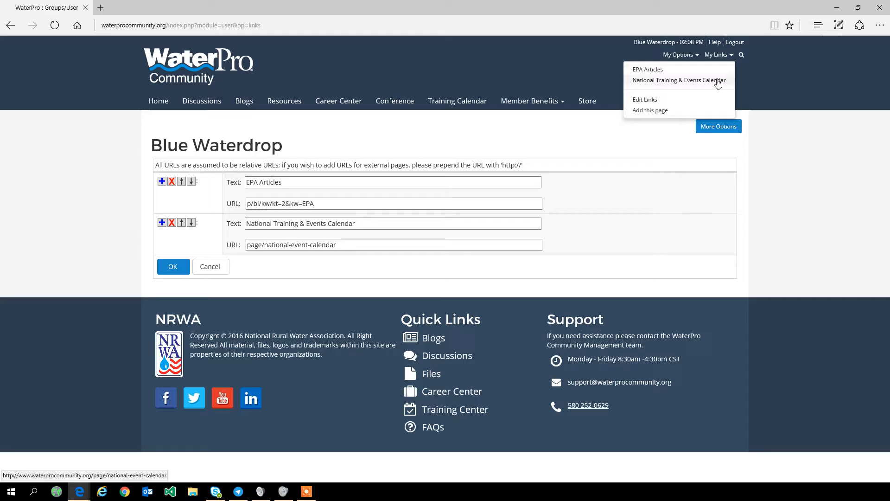
{"action": "left_click", "coordinate": [678, 79]}
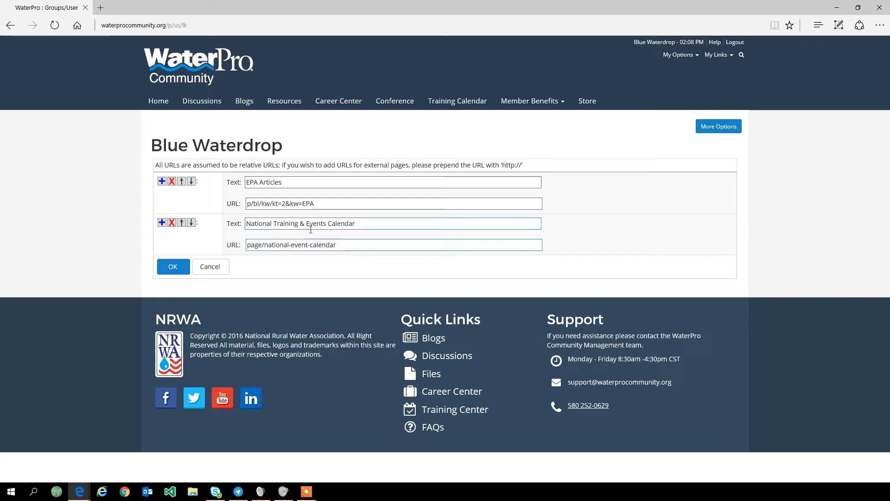
{"action": "triple_click", "coordinate": [393, 244]}
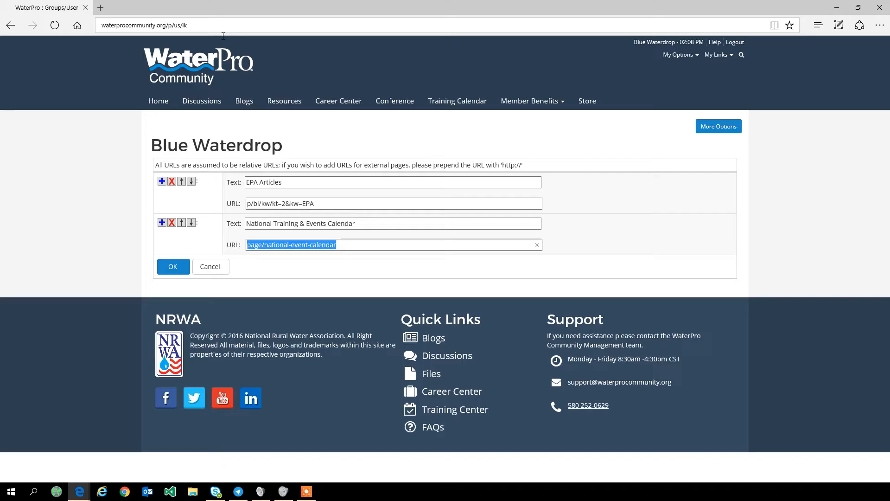
Insert a new empty link row below the training calendar entry with the blue + icon.
{"action": "left_click", "coordinate": [161, 222]}
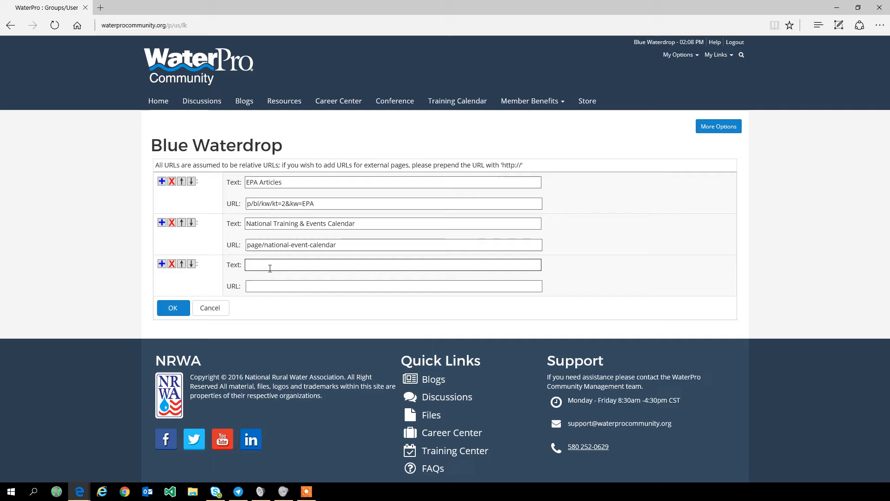
{"action": "type", "text": "NRWA Home"}
{"action": "left_click", "coordinate": [394, 286]}
{"action": "type", "text": "http://"}
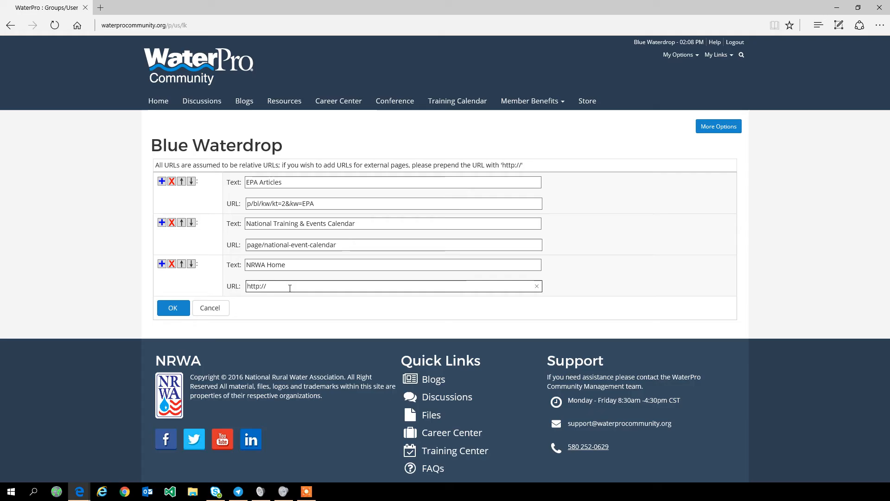
{"action": "left_click", "coordinate": [201, 100]}
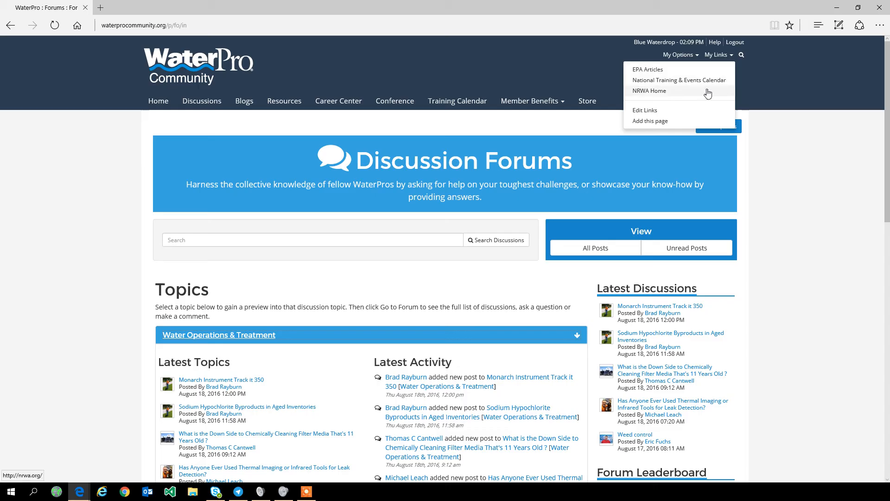
Follow the NRWA Home link to the National Rural Water Association site and scroll it.
{"action": "left_click", "coordinate": [649, 91]}
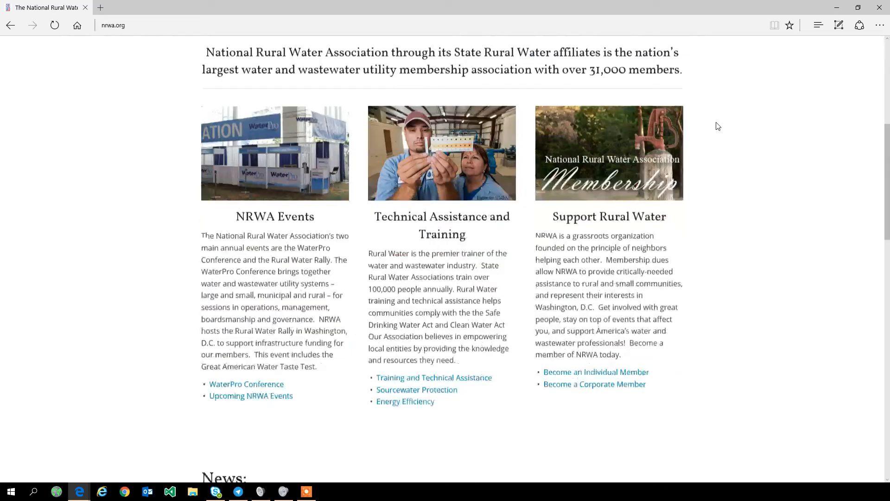
{"action": "scroll", "scroll_direction": "up", "scroll_amount": 3}
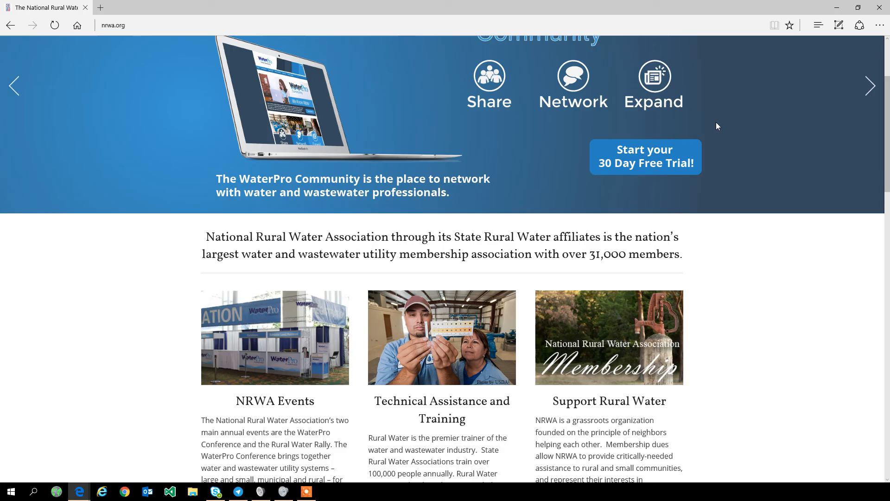